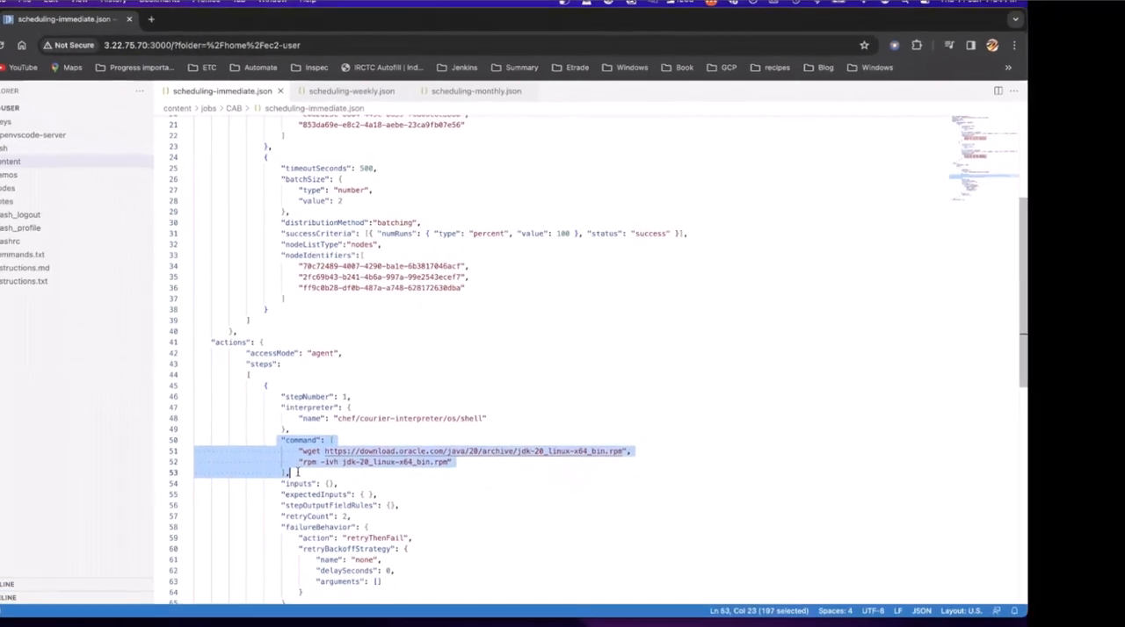
Switch to the terminal to create the job from scheduling-immediate.json
{"action": "left_click", "coordinate": [299, 25]}
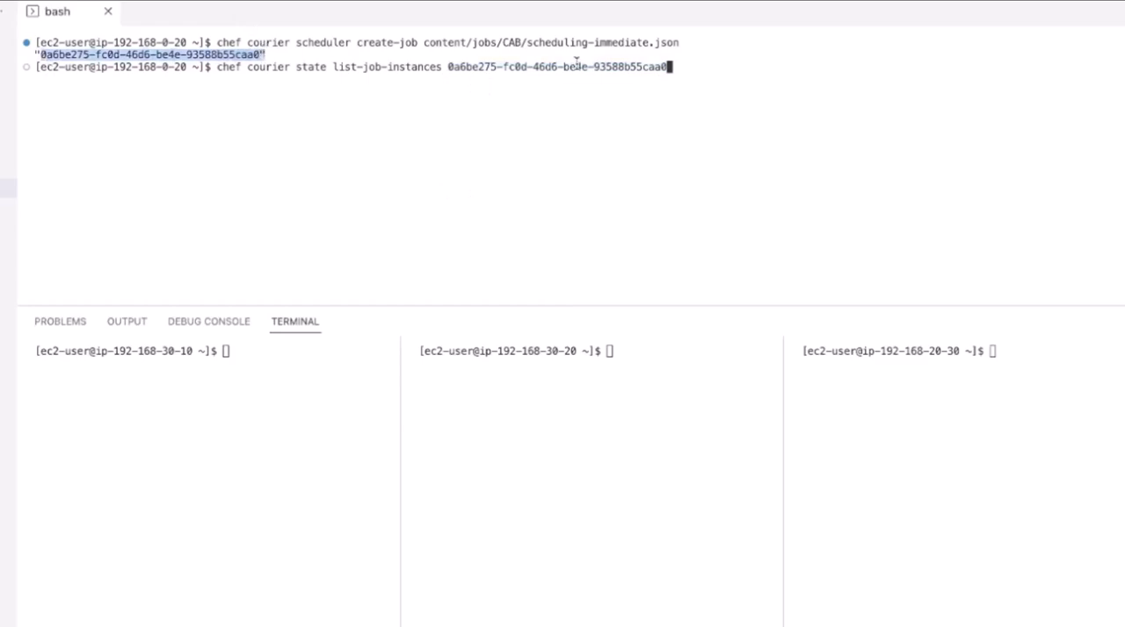
List the job's instances, then list and re-check the node runs for instance 3ee11c68
{"action": "key", "text": "Return"}
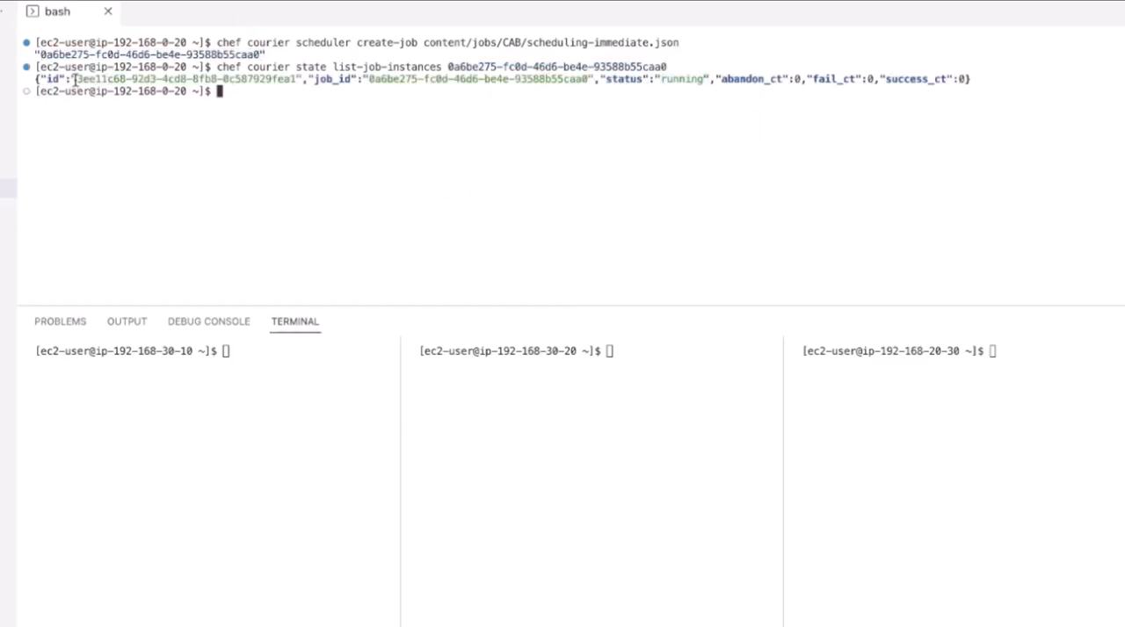
{"action": "type", "text": "chef courier state list-job-instance-runs 3ee11c68-92d3-4cd8-8fb8-0c587929fea1"}
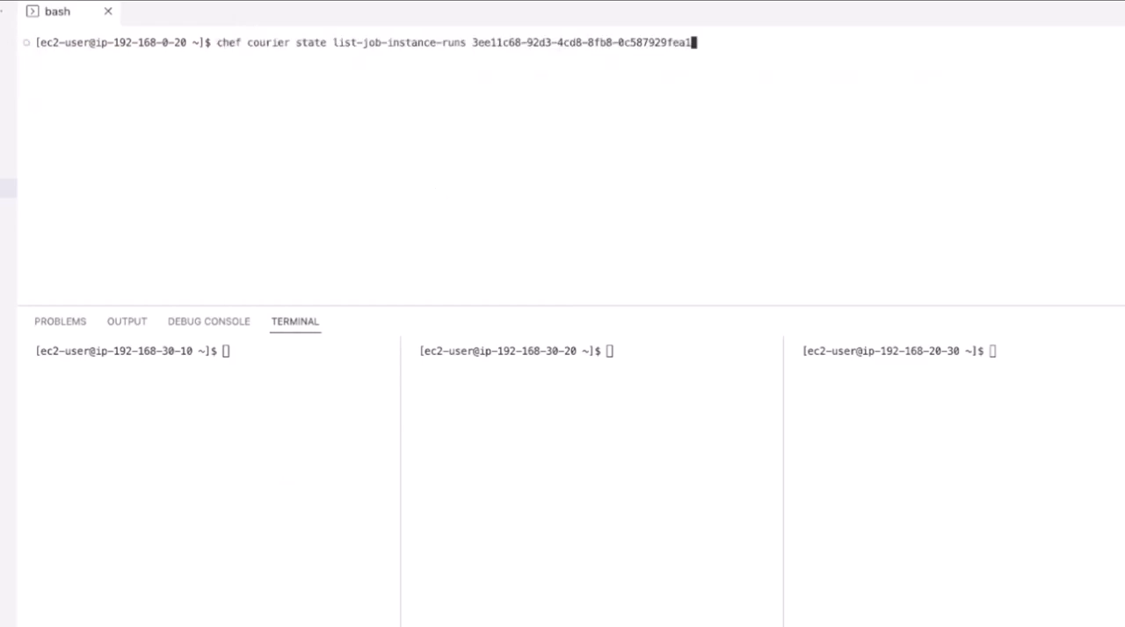
{"action": "key", "text": "Return"}
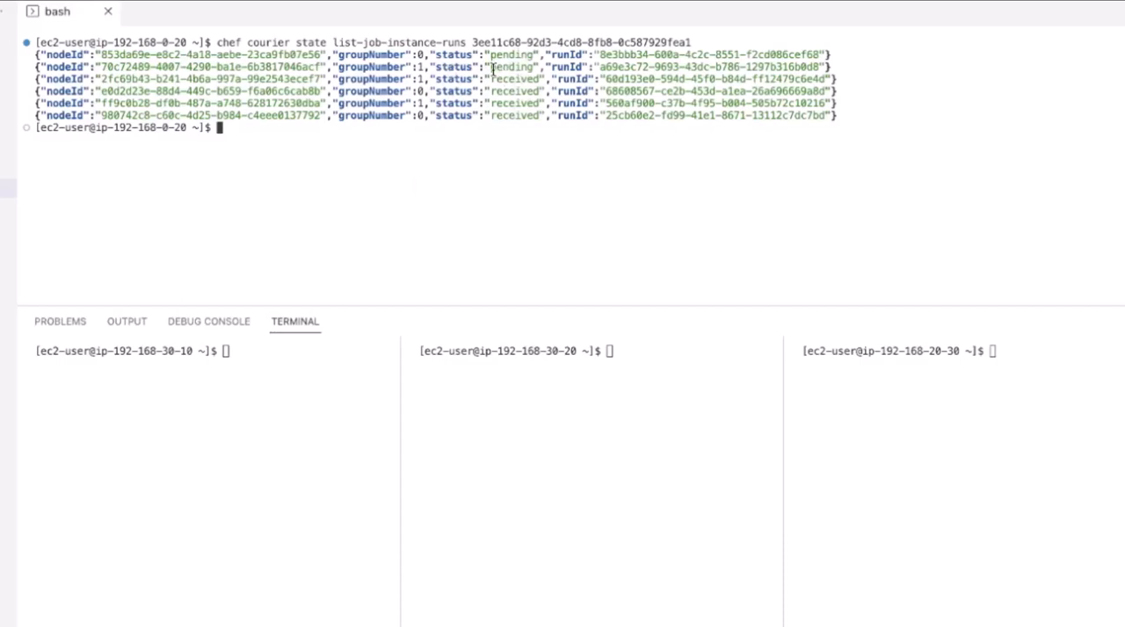
{"action": "double_click", "coordinate": [513, 90]}
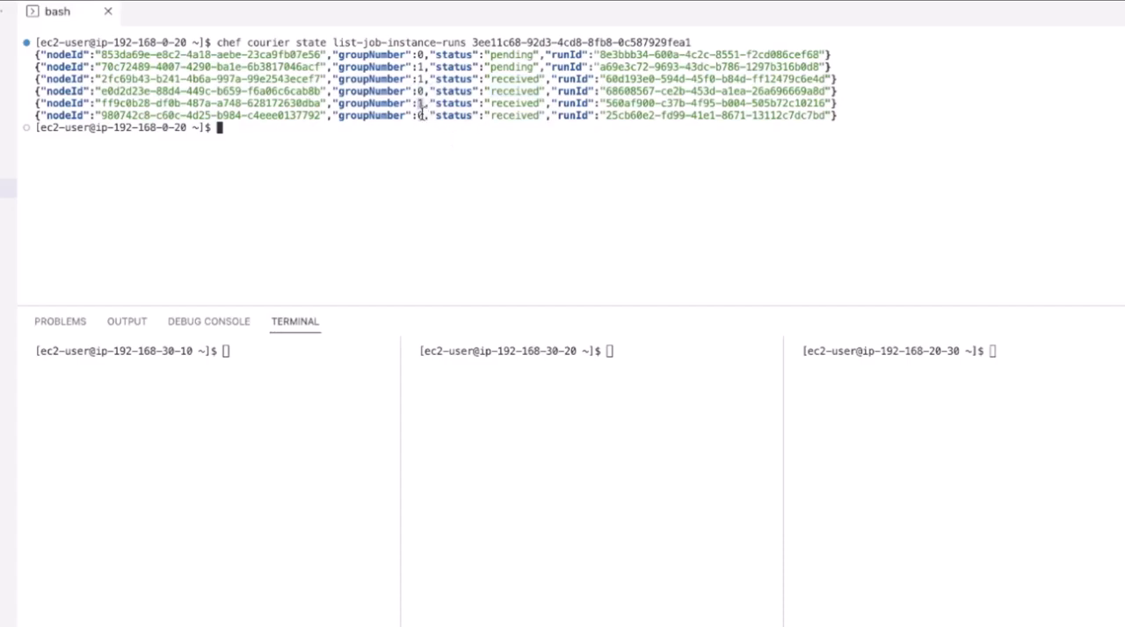
{"action": "key", "text": "Return"}
{"action": "type", "text": "java --version"}
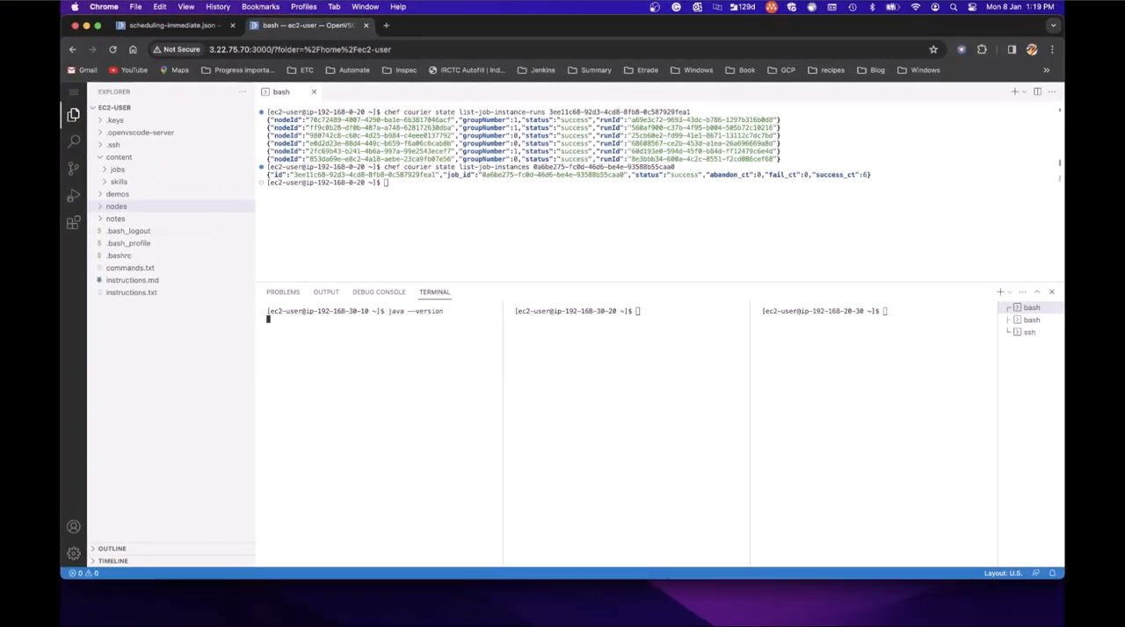
Run java --version on the first node and move to the third node's terminal
{"action": "key", "text": "Return"}
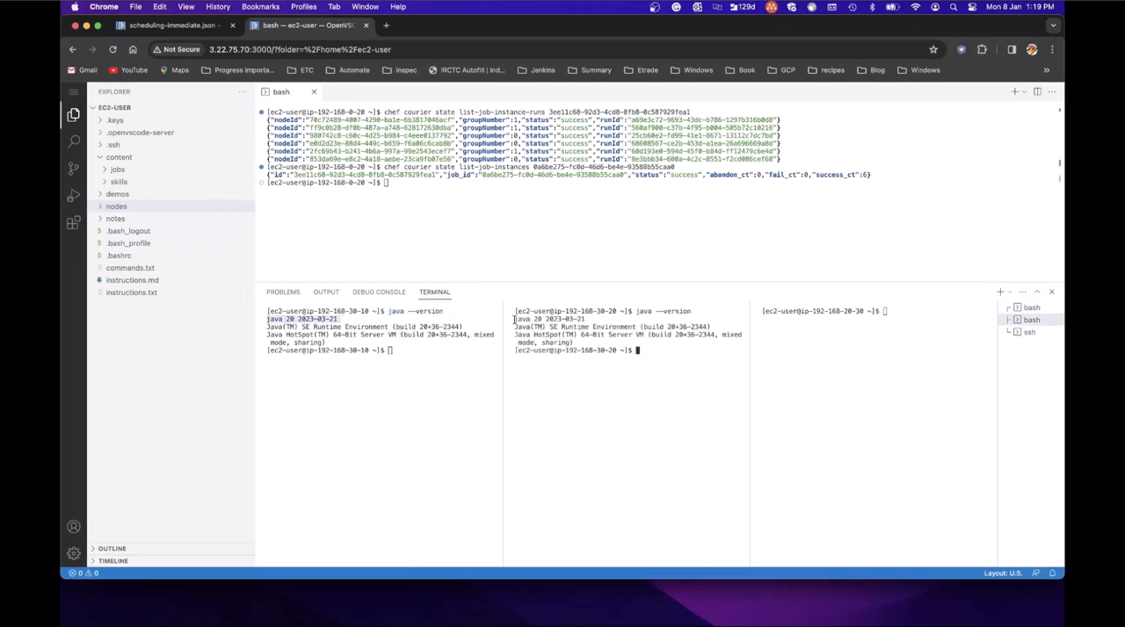
{"action": "left_click", "coordinate": [438, 91]}
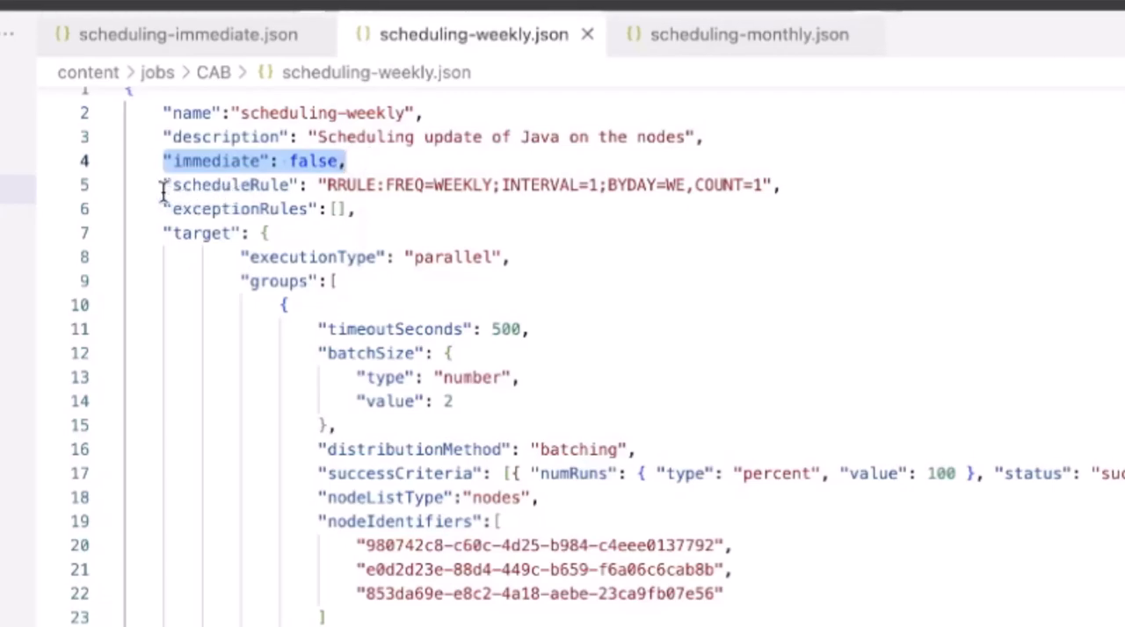
Review the weekly schedule rule, then show scheduling-monthly.json
{"action": "left_click", "coordinate": [721, 184]}
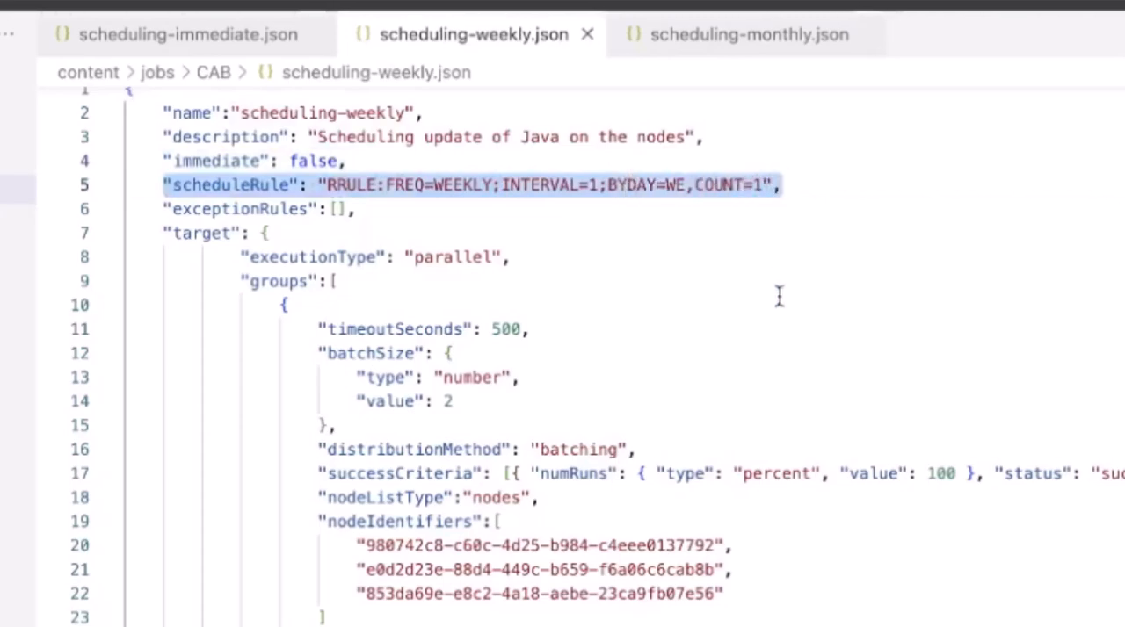
{"action": "mouse_move", "coordinate": [169, 209]}
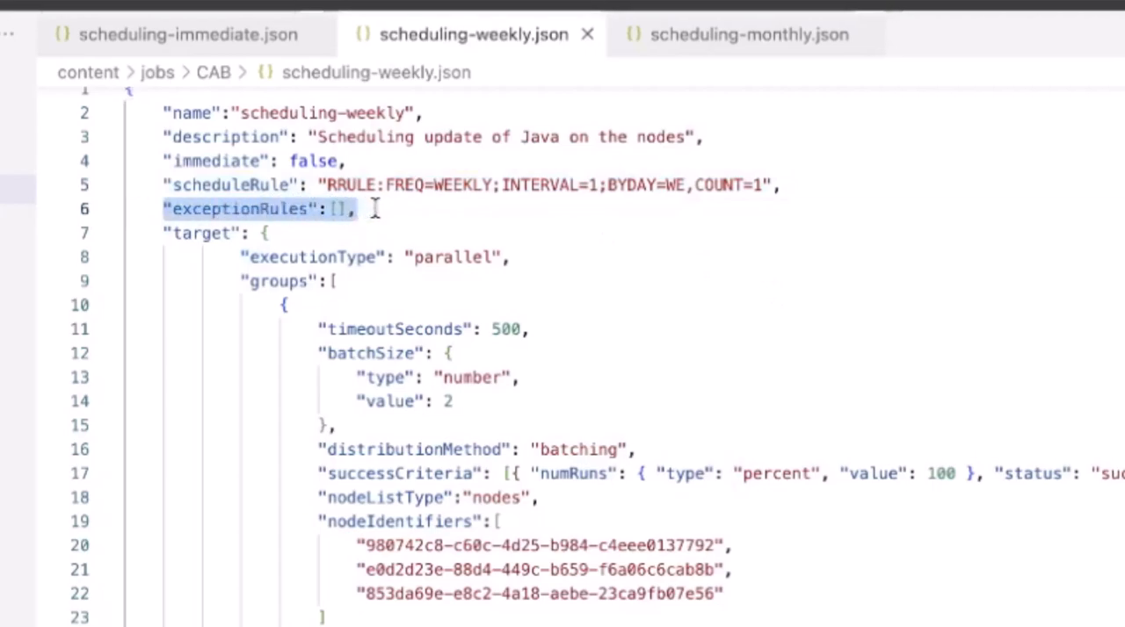
{"action": "left_click", "coordinate": [749, 35]}
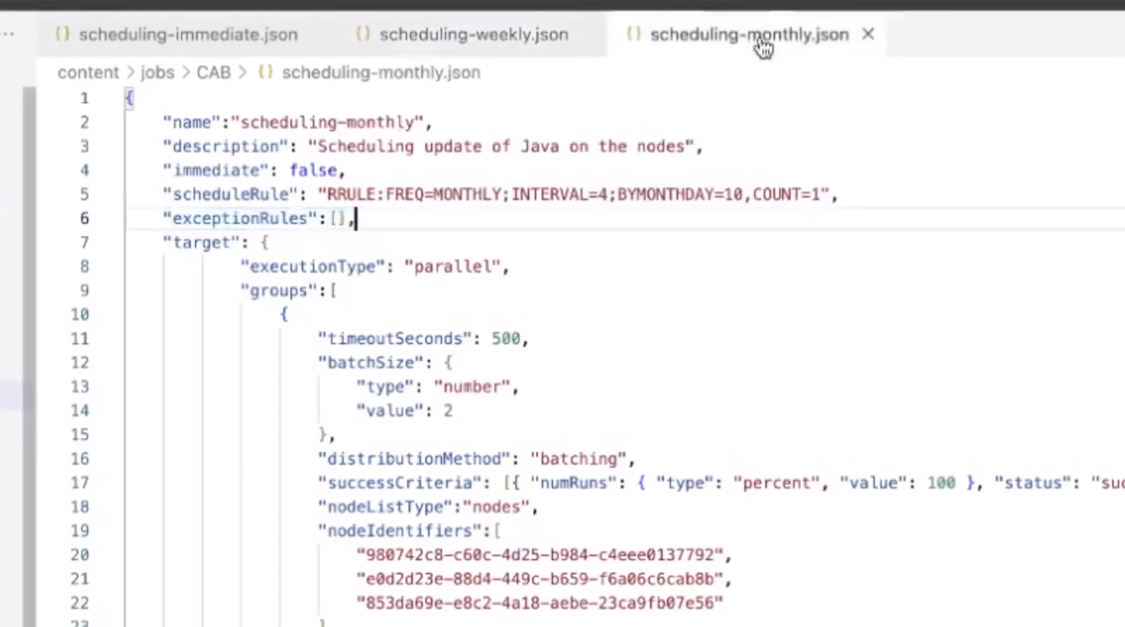